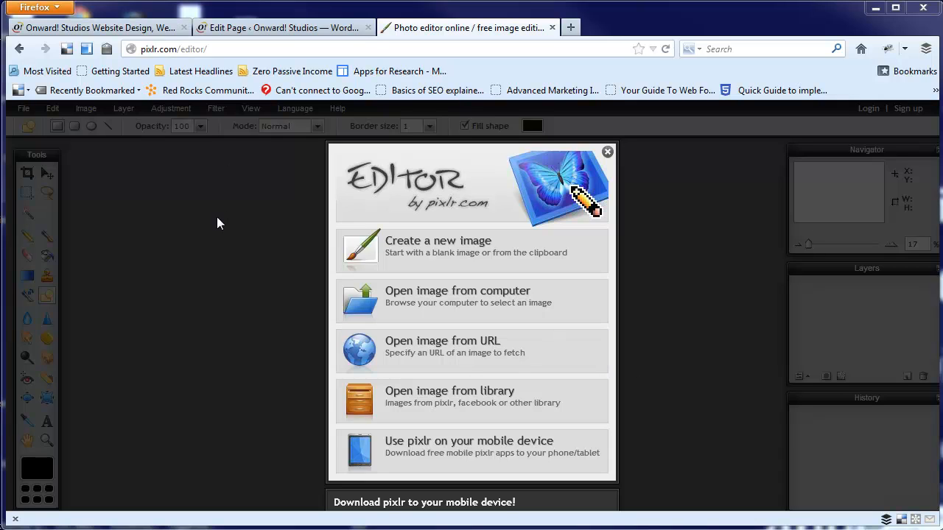
{"action": "mouse_move", "coordinate": [171, 128]}
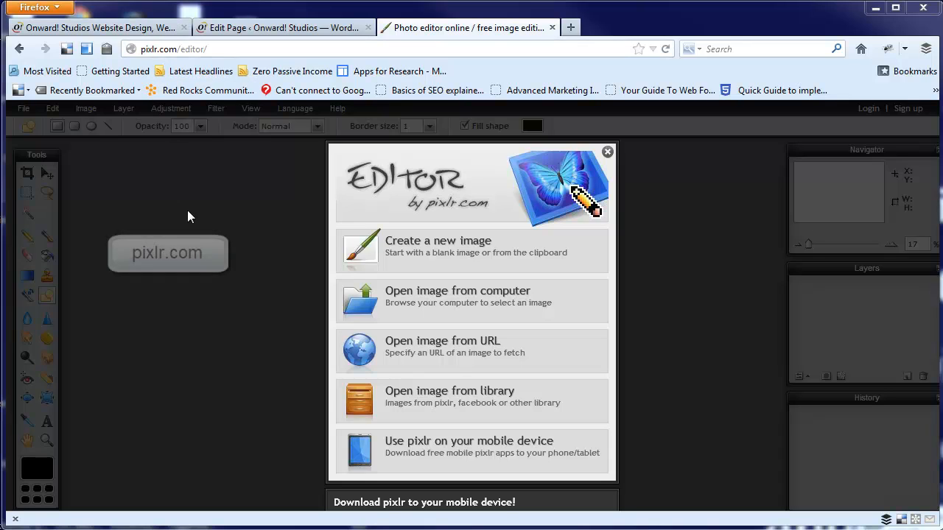
{"action": "mouse_move", "coordinate": [209, 218]}
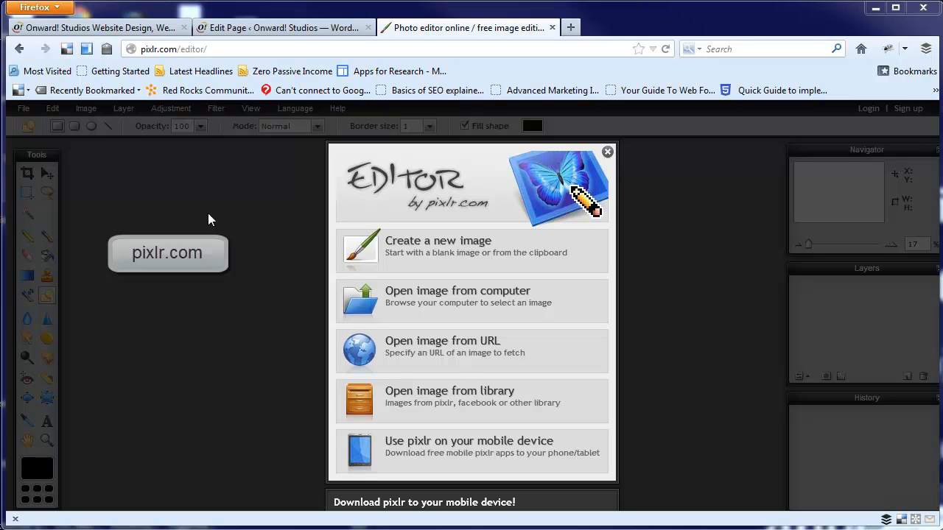
{"action": "mouse_move", "coordinate": [210, 220]}
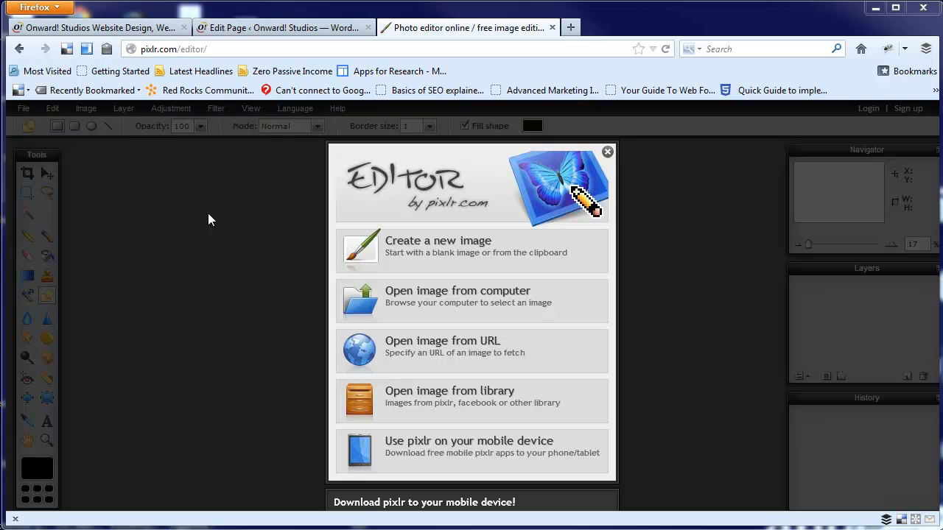
{"action": "mouse_move", "coordinate": [453, 316]}
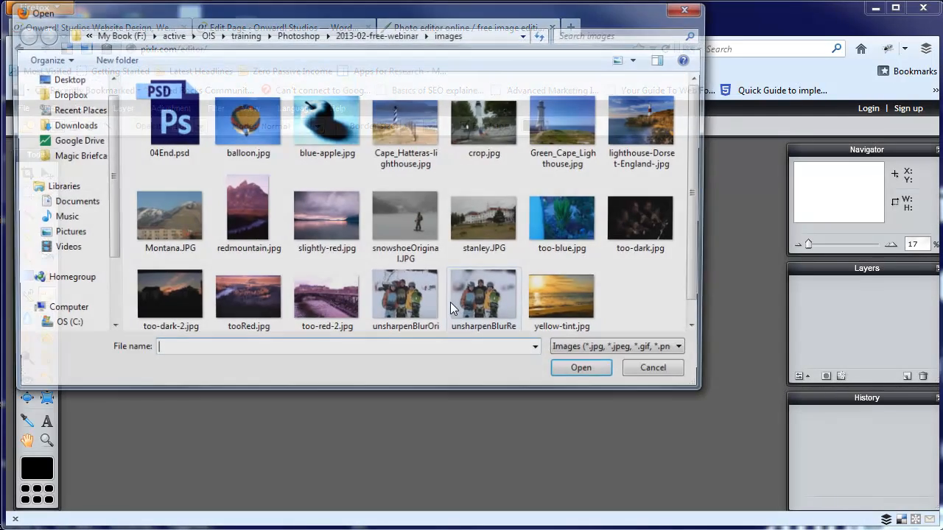
- Open yellow-tint.jpg from the computer into the editor
{"action": "left_click", "coordinate": [565, 273]}
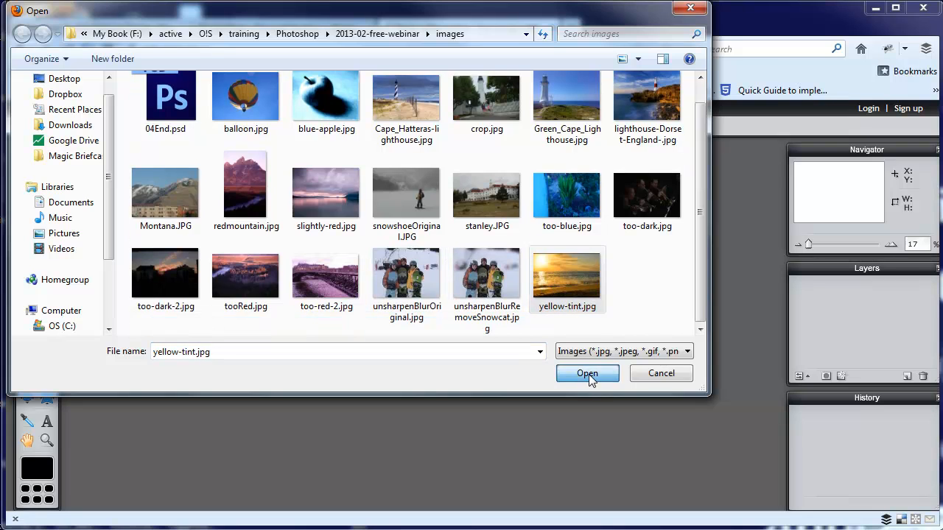
{"action": "left_click", "coordinate": [586, 374]}
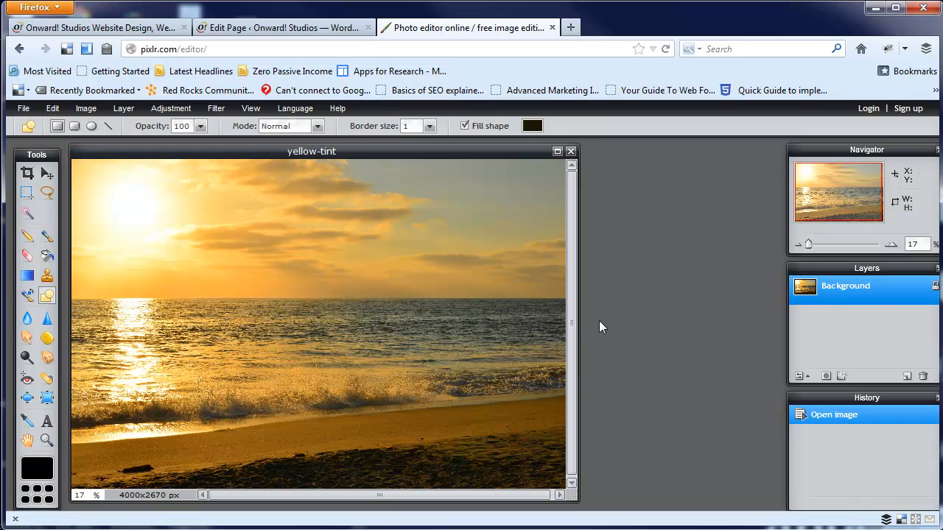
{"action": "mouse_move", "coordinate": [41, 213]}
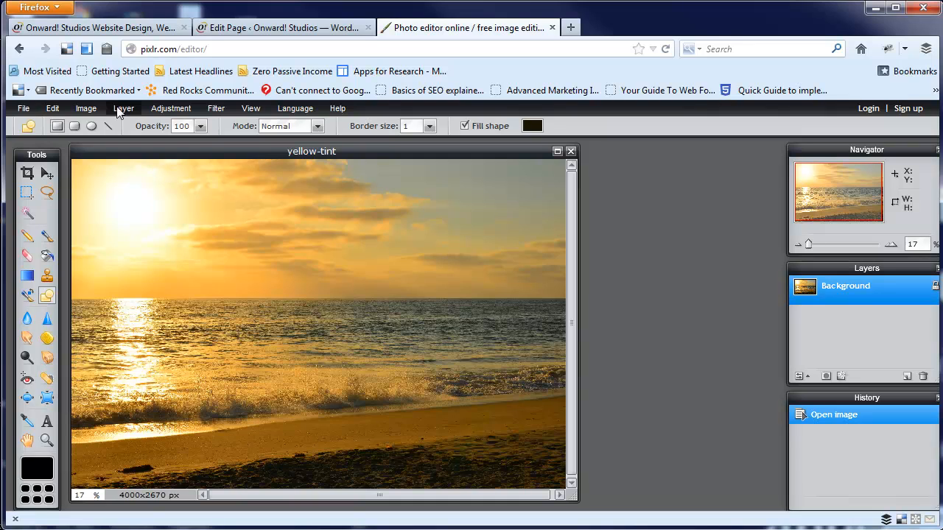
{"action": "left_click", "coordinate": [86, 109]}
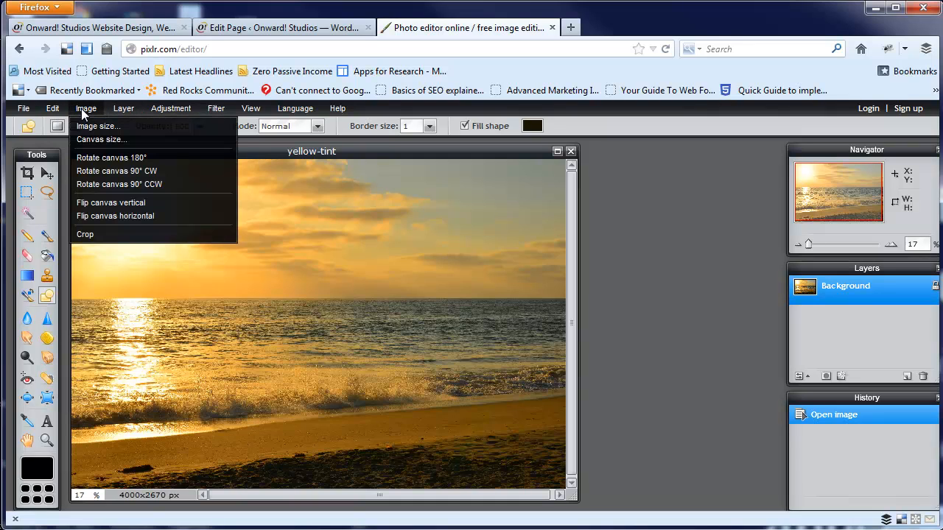
{"action": "left_click", "coordinate": [97, 127]}
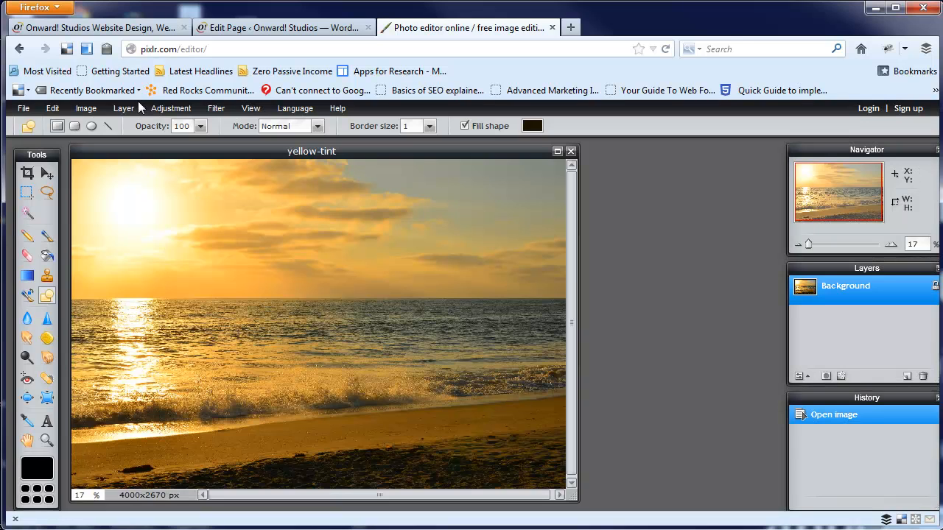
{"action": "left_click", "coordinate": [124, 109]}
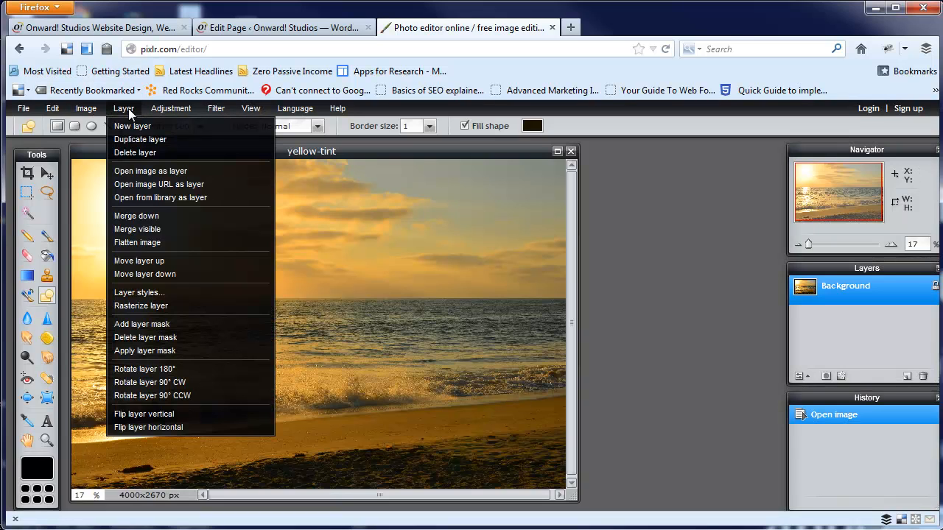
{"action": "left_click", "coordinate": [171, 109]}
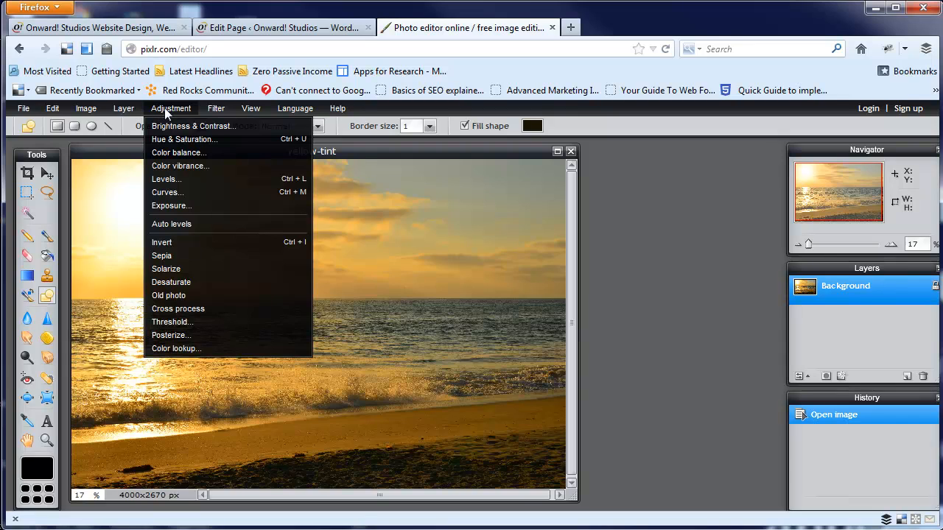
{"action": "left_click", "coordinate": [215, 109]}
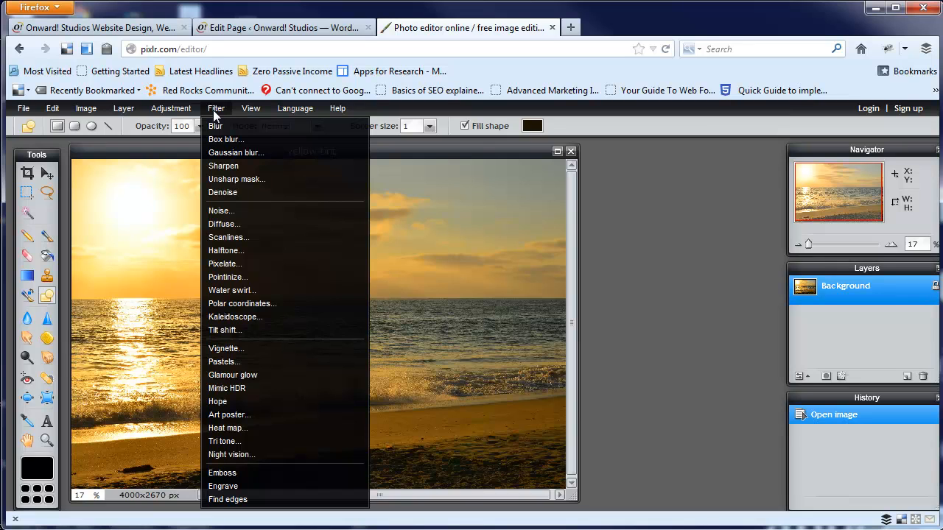
{"action": "left_click", "coordinate": [171, 109]}
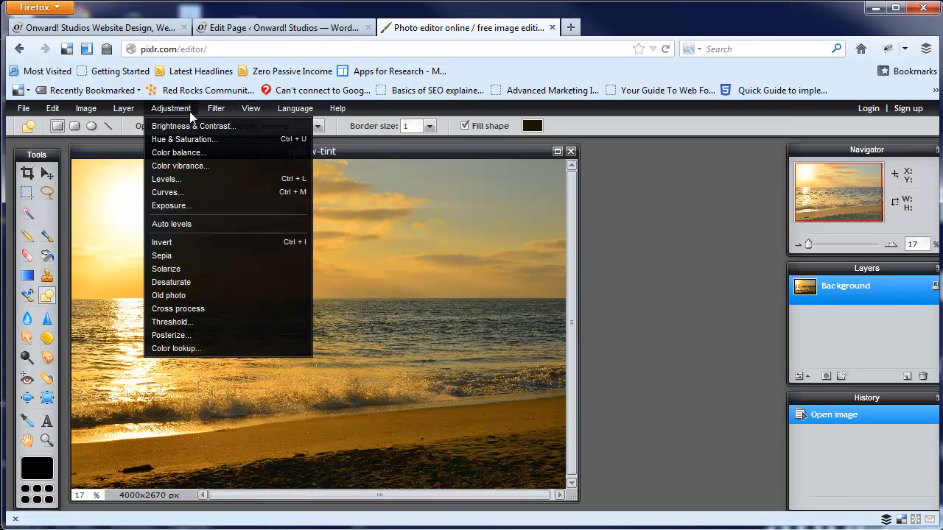
{"action": "mouse_move", "coordinate": [200, 110]}
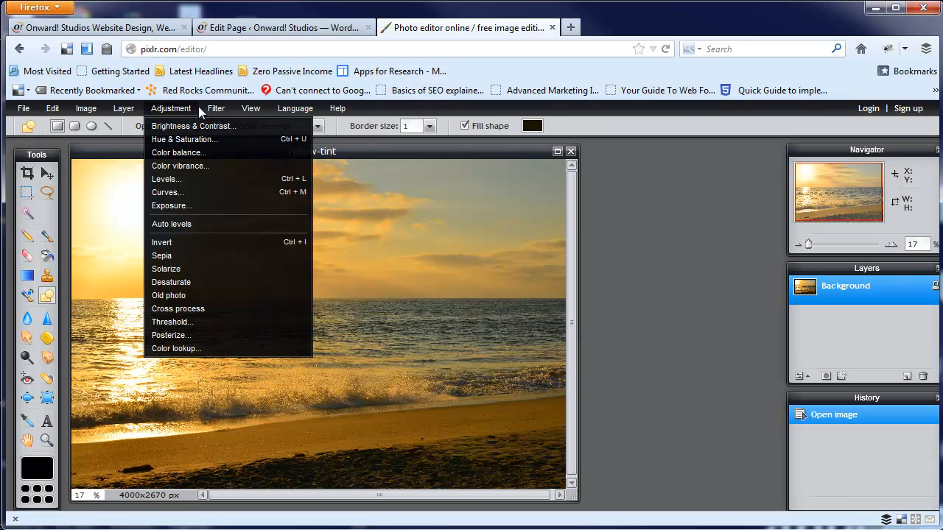
{"action": "left_click", "coordinate": [215, 109]}
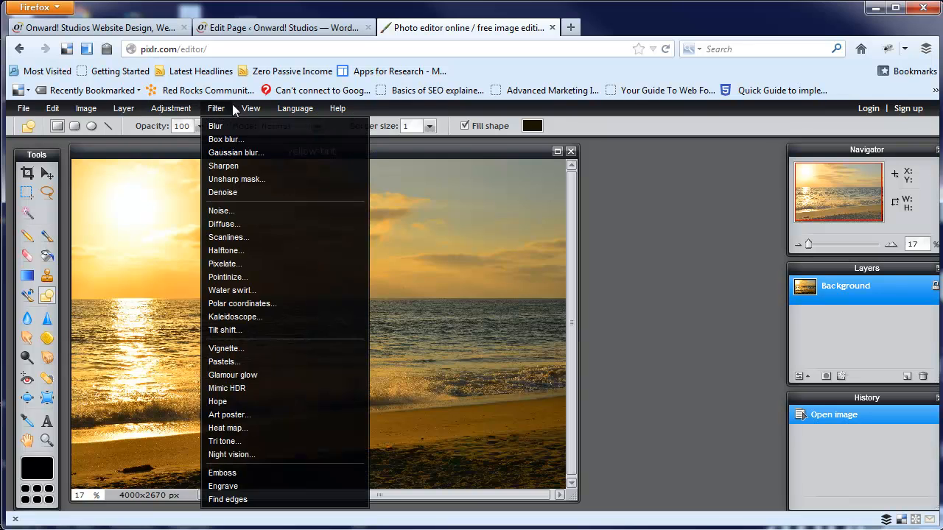
{"action": "left_click", "coordinate": [294, 109]}
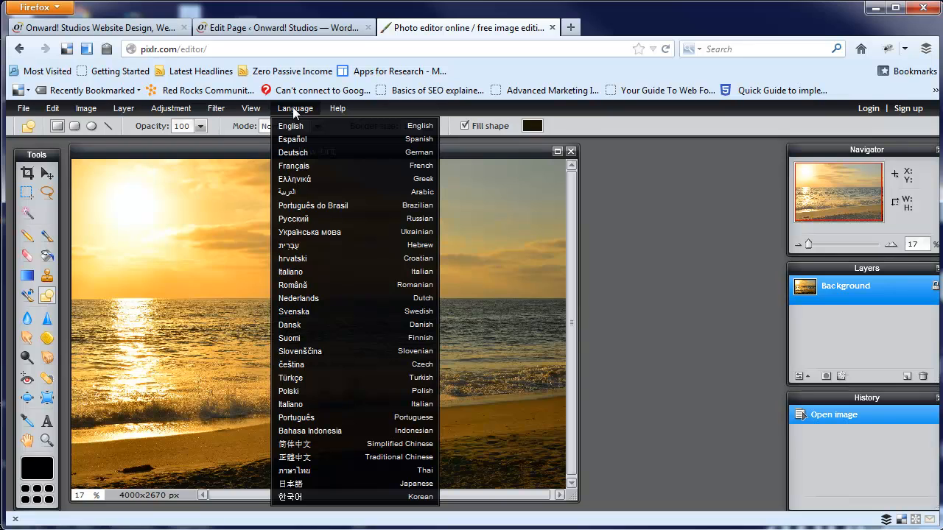
{"action": "left_click", "coordinate": [24, 110]}
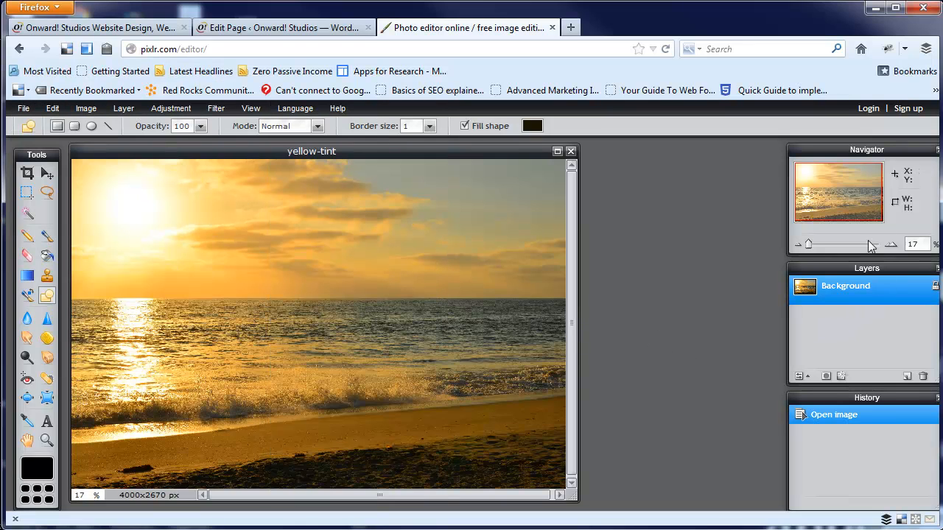
{"action": "mouse_move", "coordinate": [853, 301]}
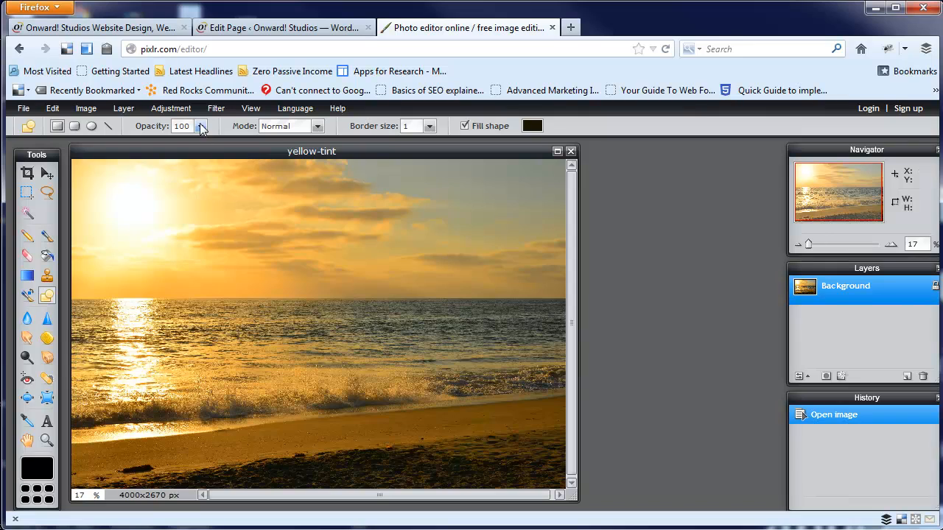
{"action": "left_click", "coordinate": [250, 109]}
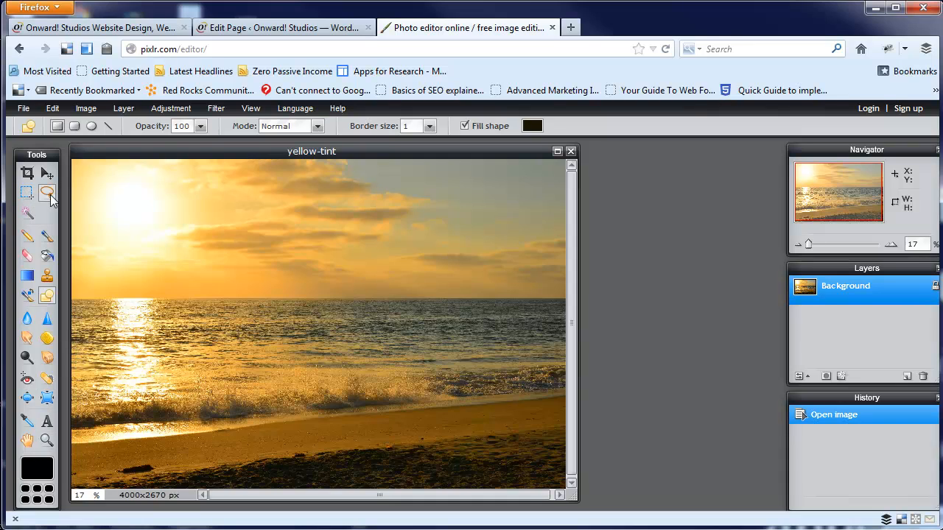
{"action": "mouse_move", "coordinate": [47, 197]}
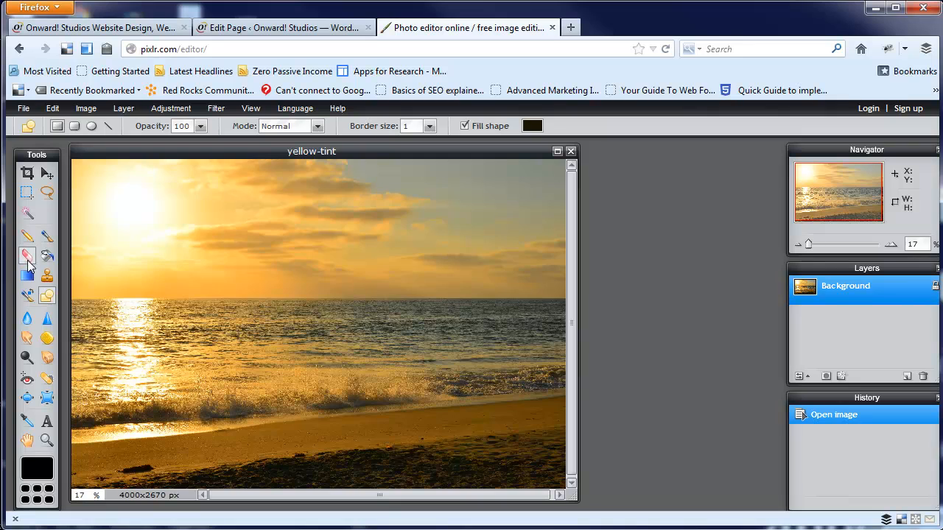
{"action": "mouse_move", "coordinate": [27, 277]}
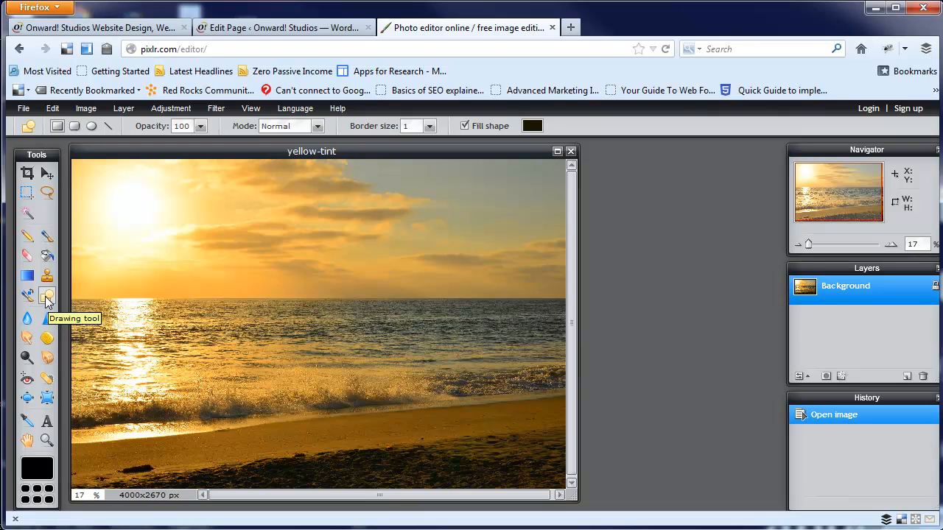
{"action": "mouse_move", "coordinate": [320, 222]}
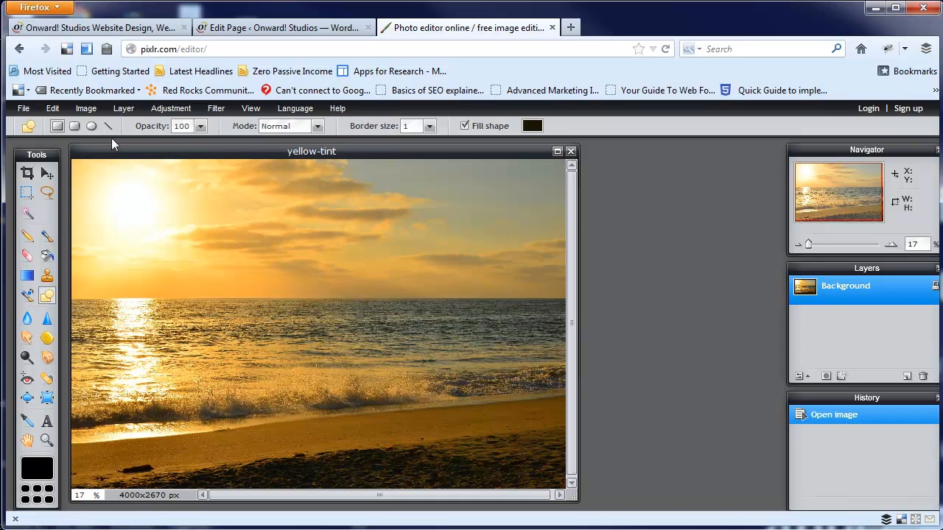
{"action": "mouse_move", "coordinate": [450, 129]}
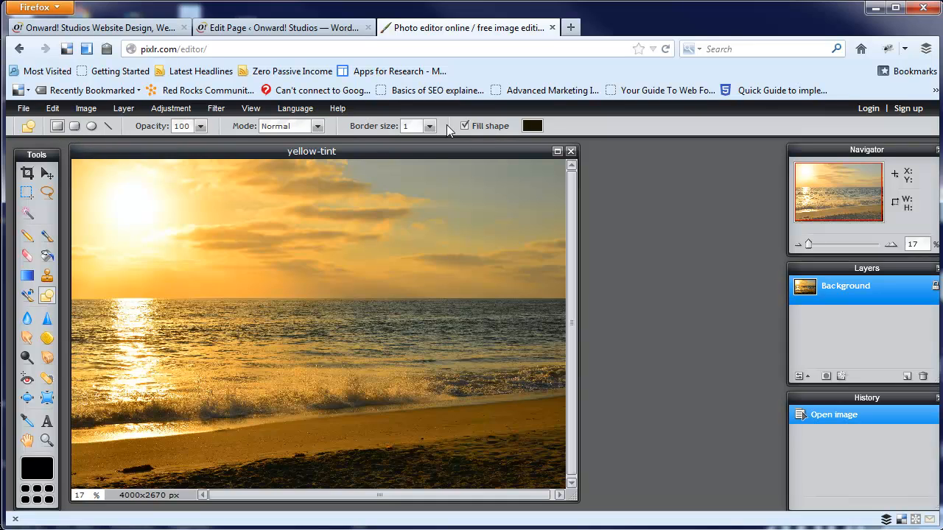
- Choose the Rectangle shape with Fill shape on and border size 5
{"action": "left_click", "coordinate": [73, 127]}
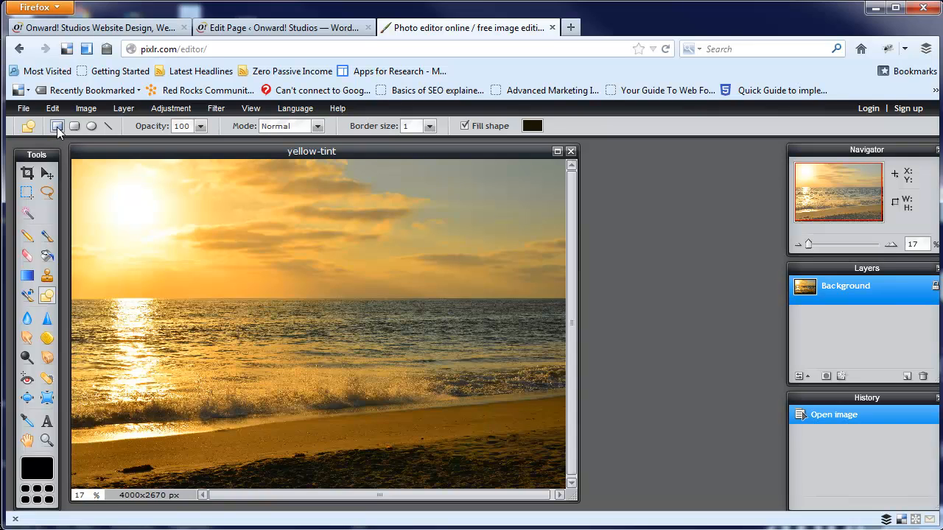
{"action": "left_click", "coordinate": [430, 125]}
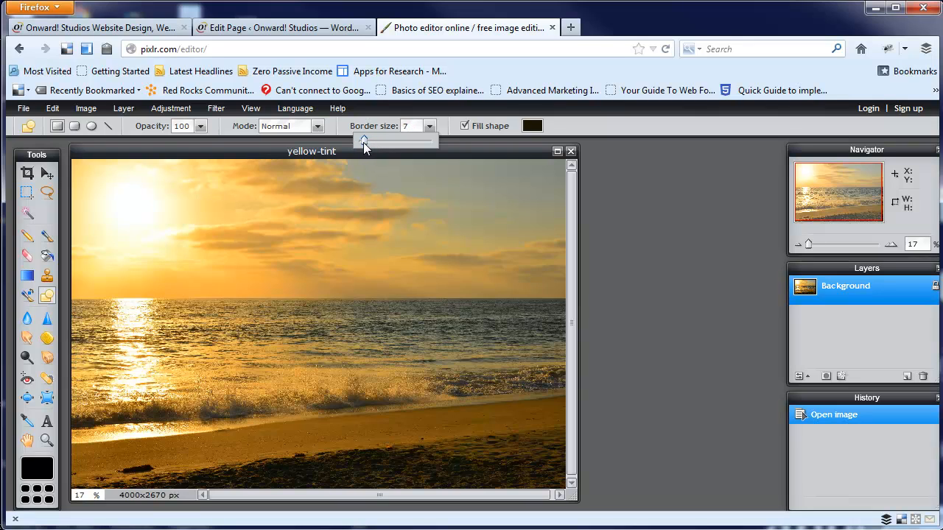
{"action": "left_click", "coordinate": [362, 140]}
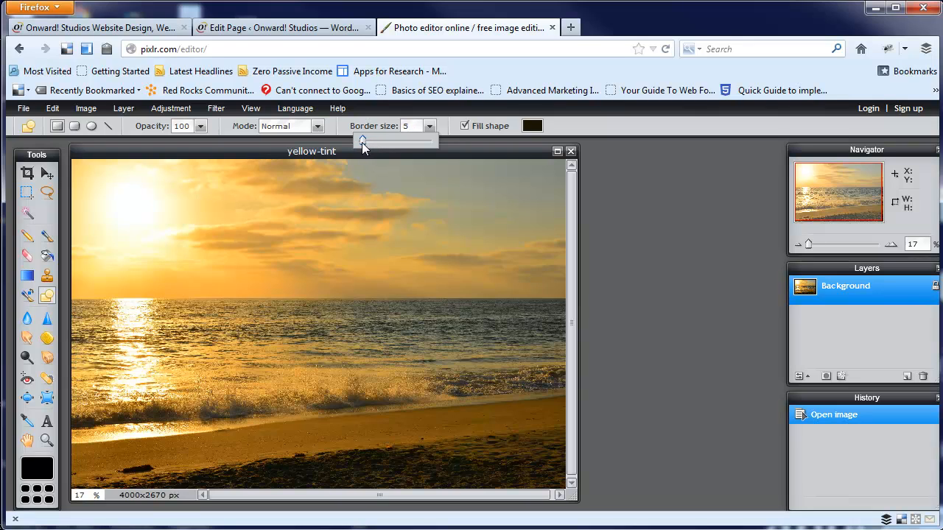
{"action": "mouse_move", "coordinate": [521, 130]}
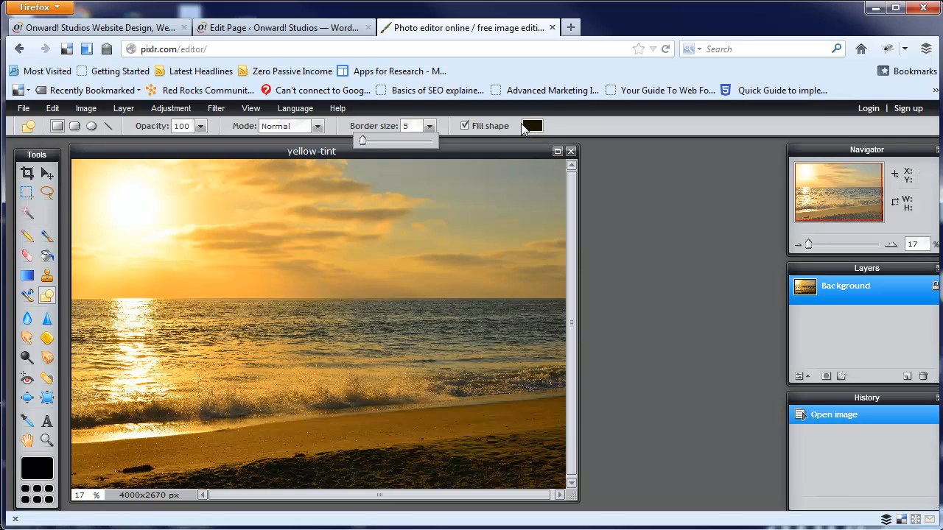
- Set the shape colour to near-black 070a07 in the Color selector
{"action": "left_click", "coordinate": [532, 125]}
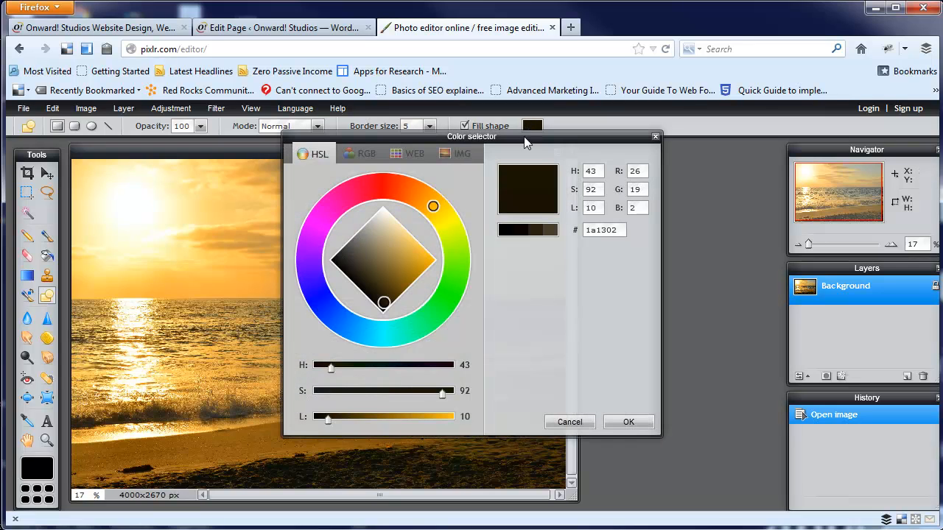
{"action": "mouse_move", "coordinate": [303, 248]}
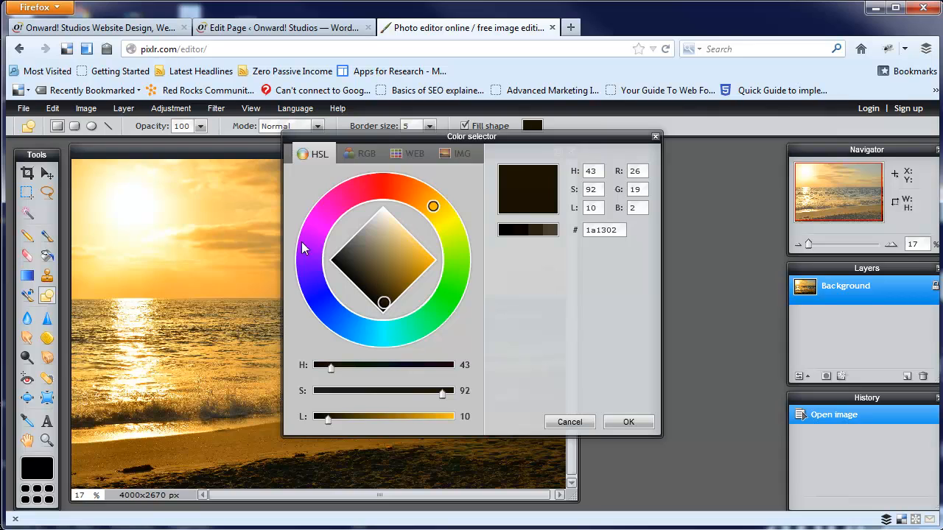
{"action": "mouse_move", "coordinate": [161, 251]}
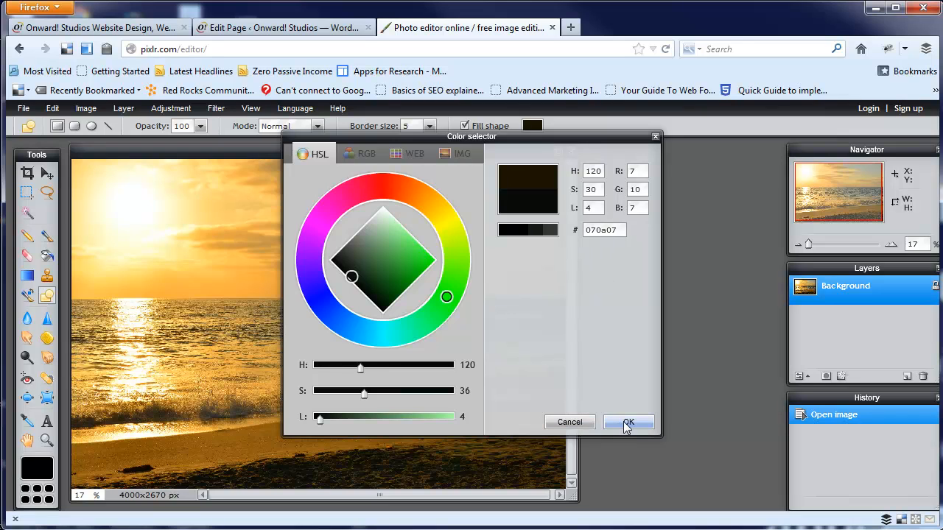
{"action": "left_click", "coordinate": [628, 421]}
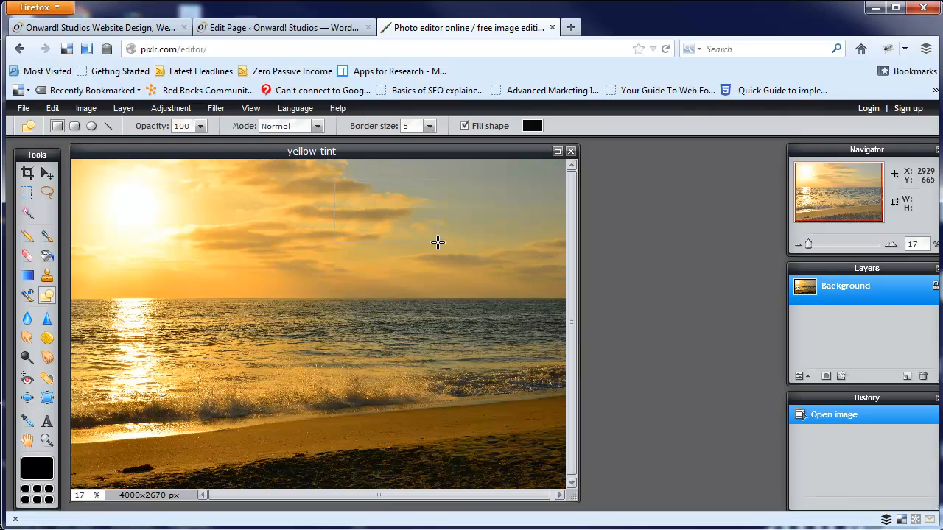
- Draw a dark filled rectangle over the upper right sky of the photo
{"action": "left_click_drag", "start_coordinate": [336, 176], "coordinate": [522, 236]}
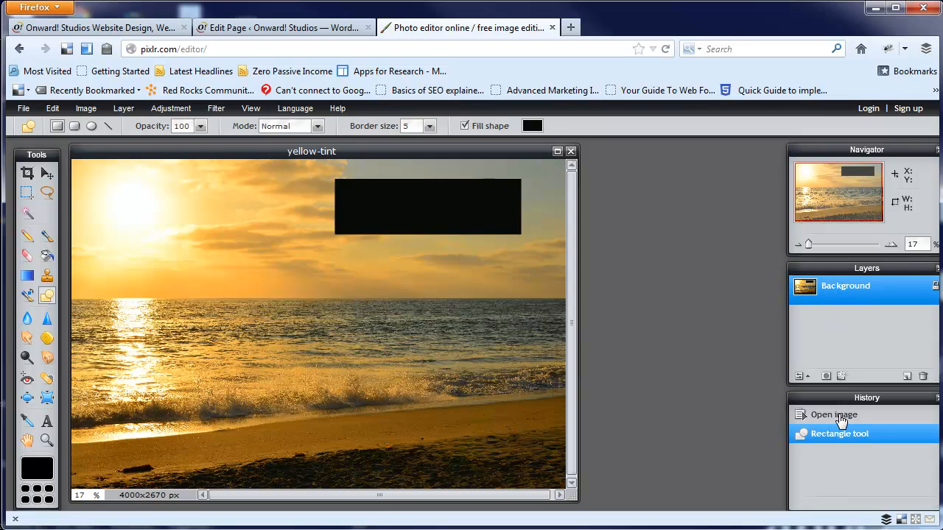
- Undo to the original photo, add a new layer, and redraw the dark rectangle there
{"action": "left_click", "coordinate": [834, 416]}
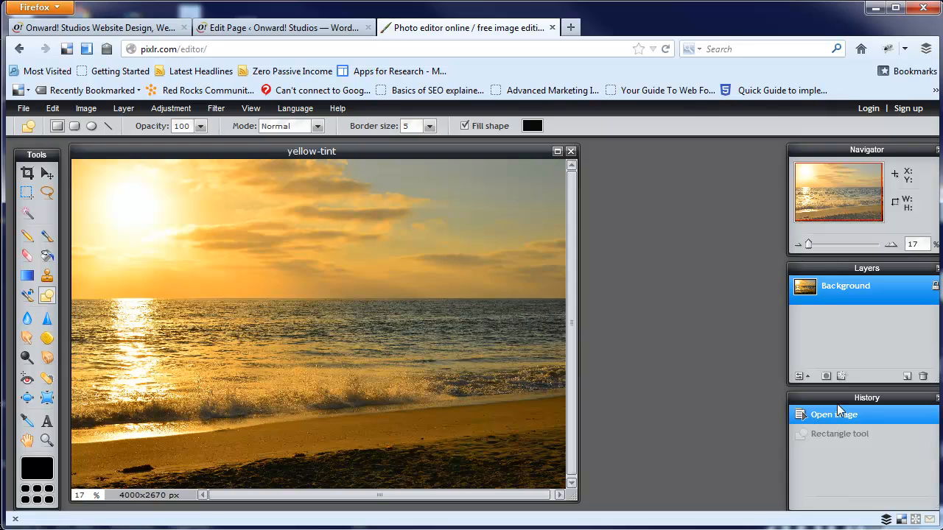
{"action": "left_click", "coordinate": [907, 376]}
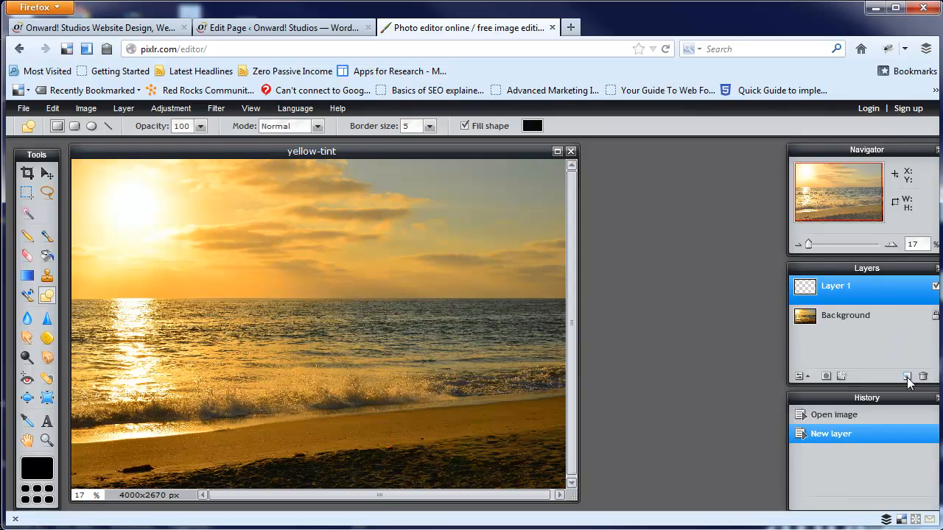
{"action": "mouse_move", "coordinate": [285, 186]}
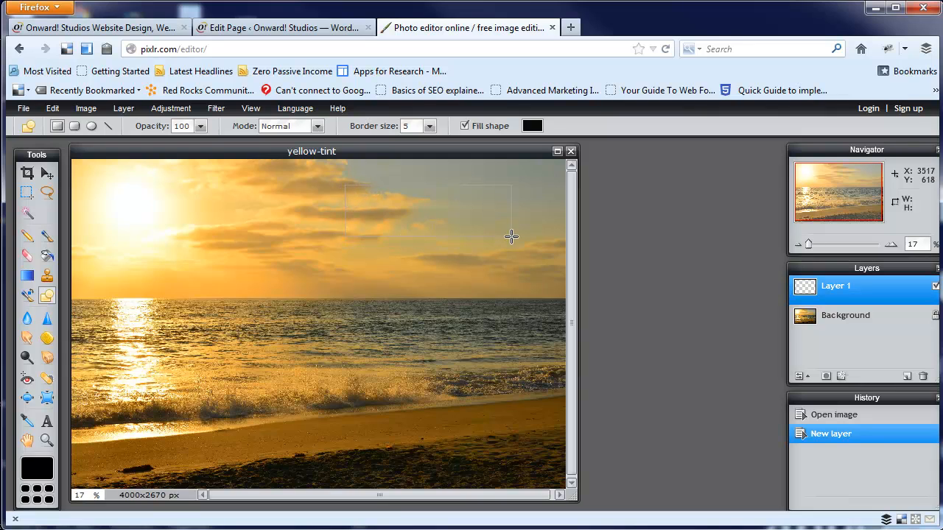
{"action": "left_click_drag", "start_coordinate": [346, 180], "coordinate": [544, 236]}
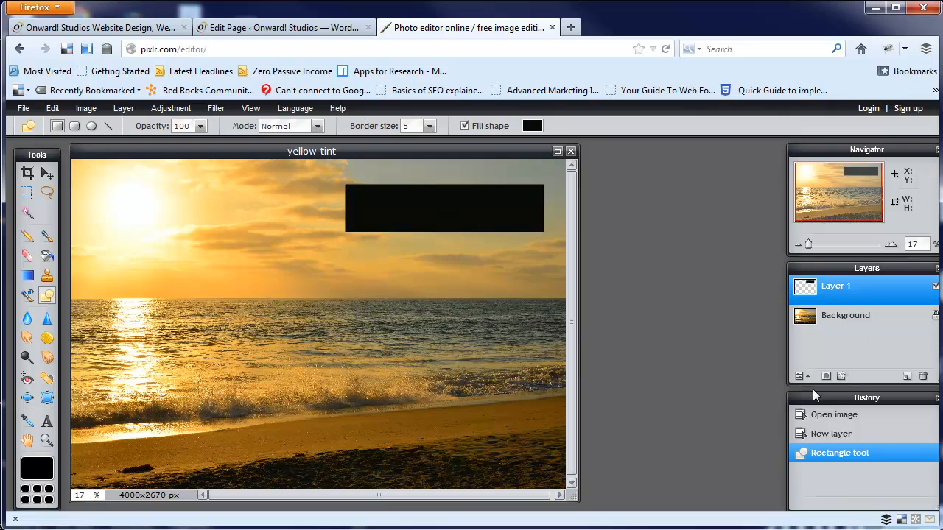
{"action": "mouse_move", "coordinate": [893, 386]}
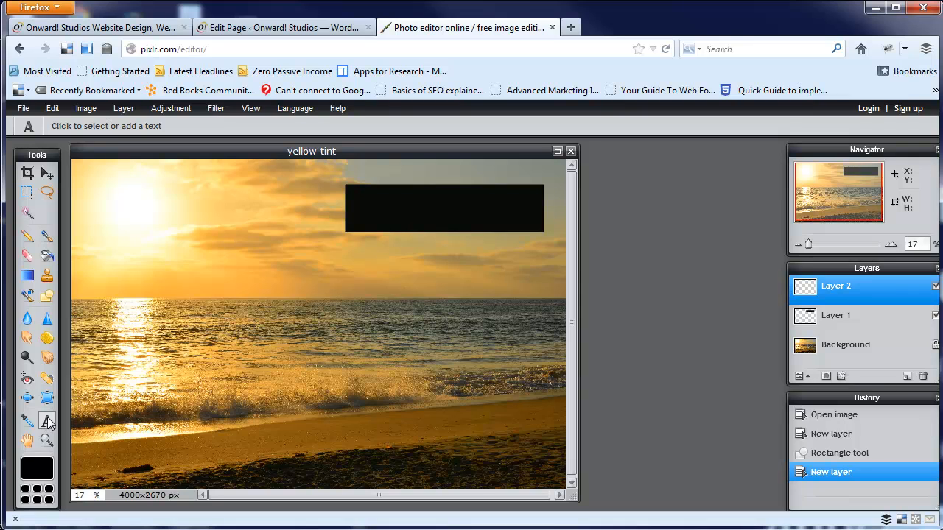
- Pick a near-white text colour in the Color selector's RGB controls
{"action": "left_click", "coordinate": [32, 471]}
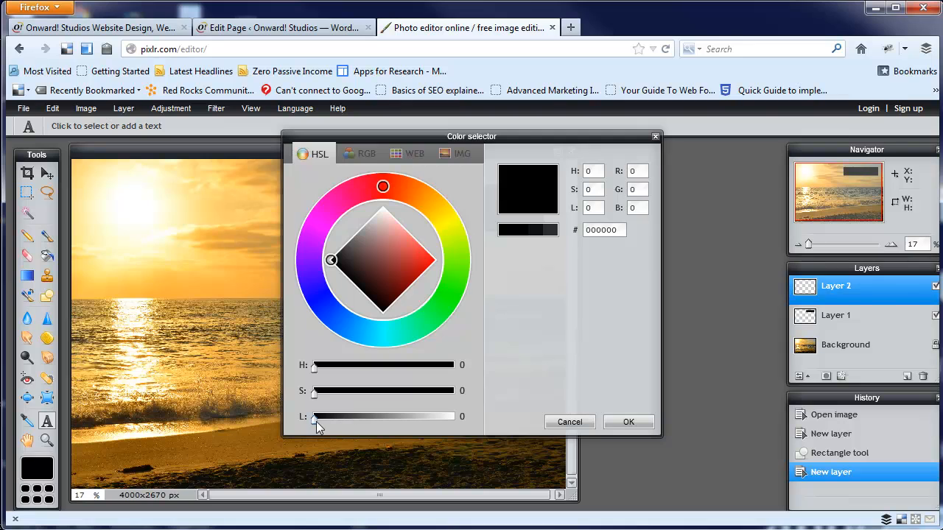
{"action": "mouse_move", "coordinate": [380, 221]}
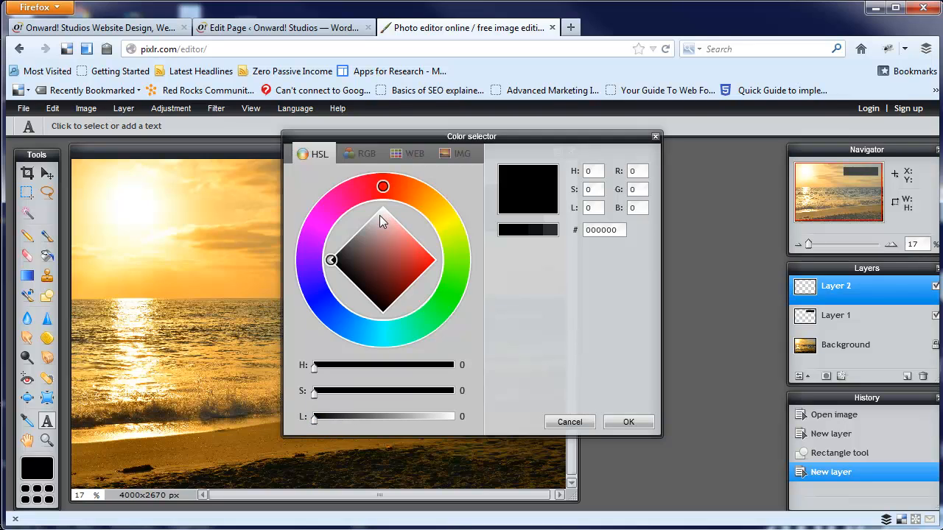
{"action": "left_click", "coordinate": [365, 153]}
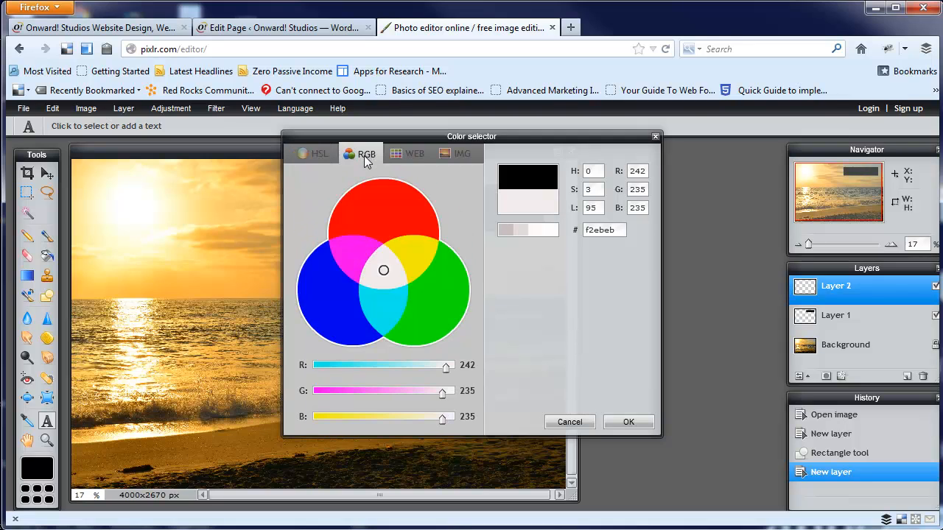
{"action": "left_click_drag", "start_coordinate": [445, 366], "coordinate": [454, 365]}
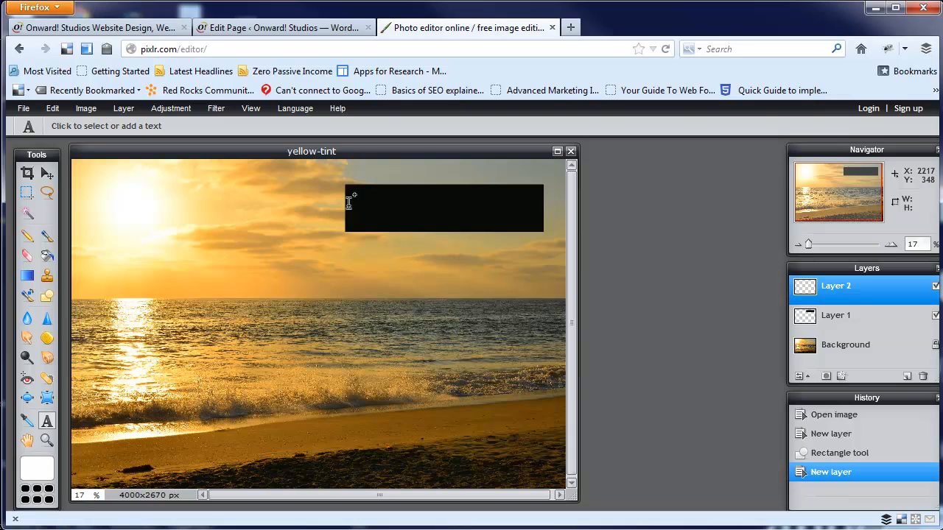
- Add 'Ocean Scene' text at size 120 on its own layer over the dark rectangle
{"action": "left_click", "coordinate": [349, 205]}
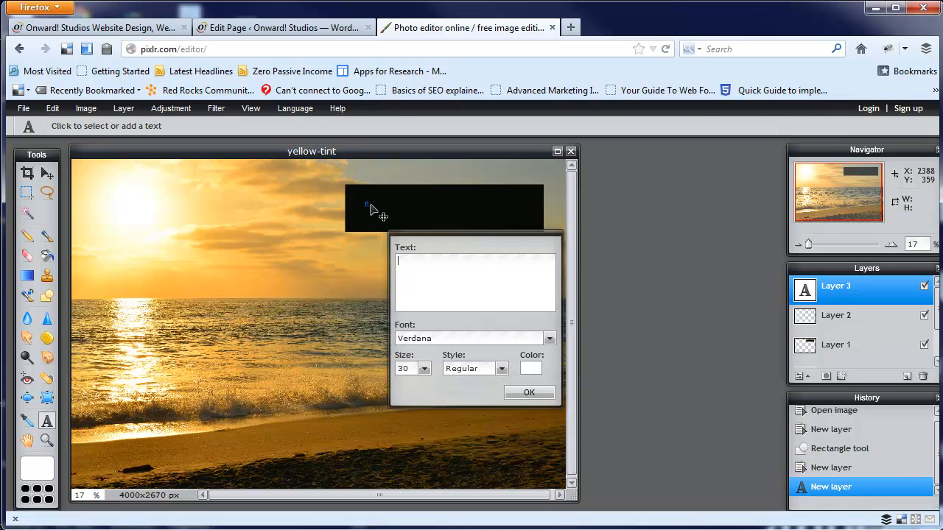
{"action": "type", "text": "Ocean Scene"}
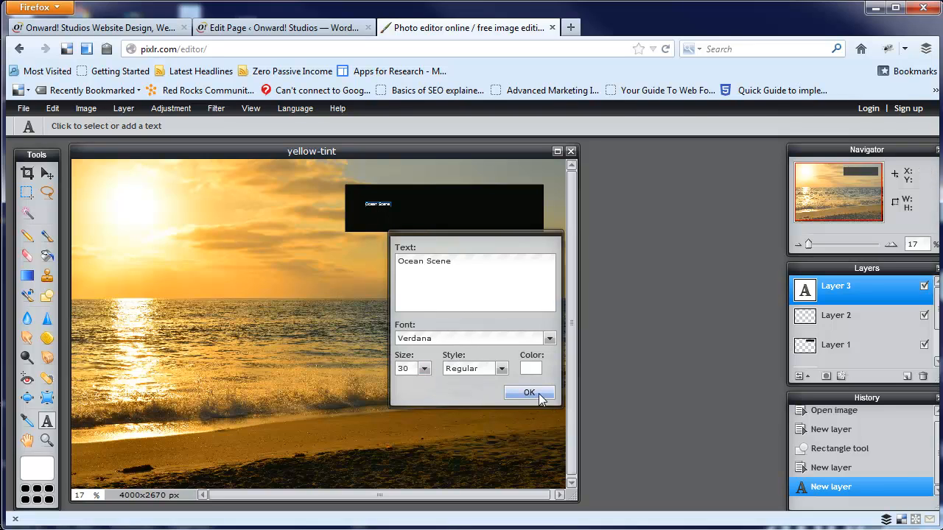
{"action": "left_click", "coordinate": [529, 392]}
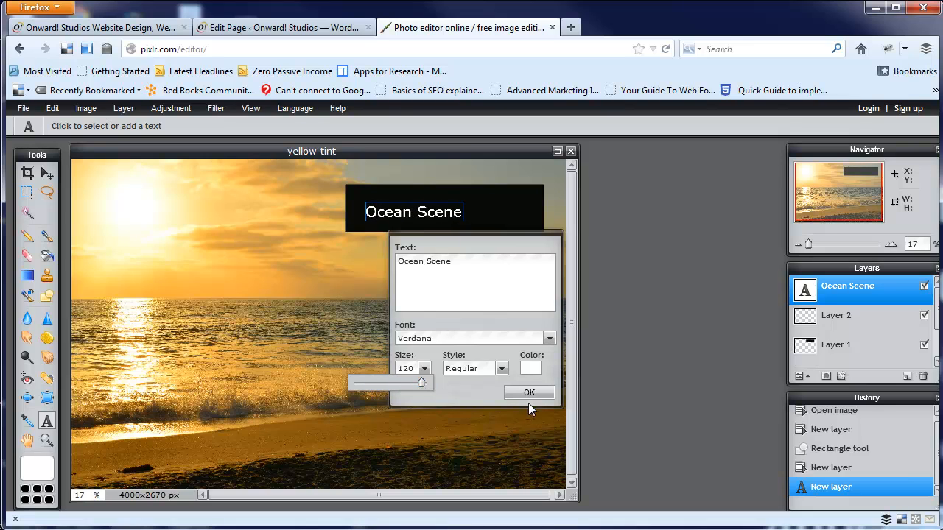
{"action": "left_click", "coordinate": [529, 392]}
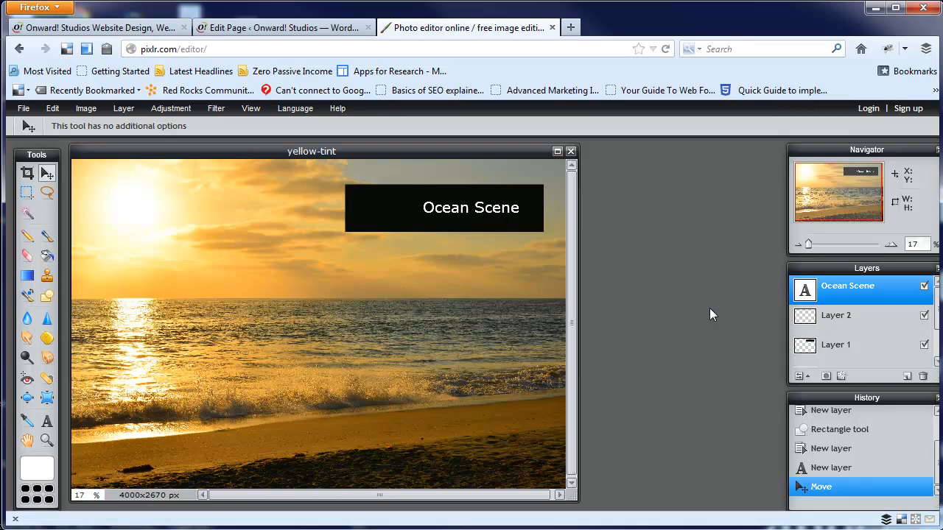
{"action": "mouse_move", "coordinate": [688, 303]}
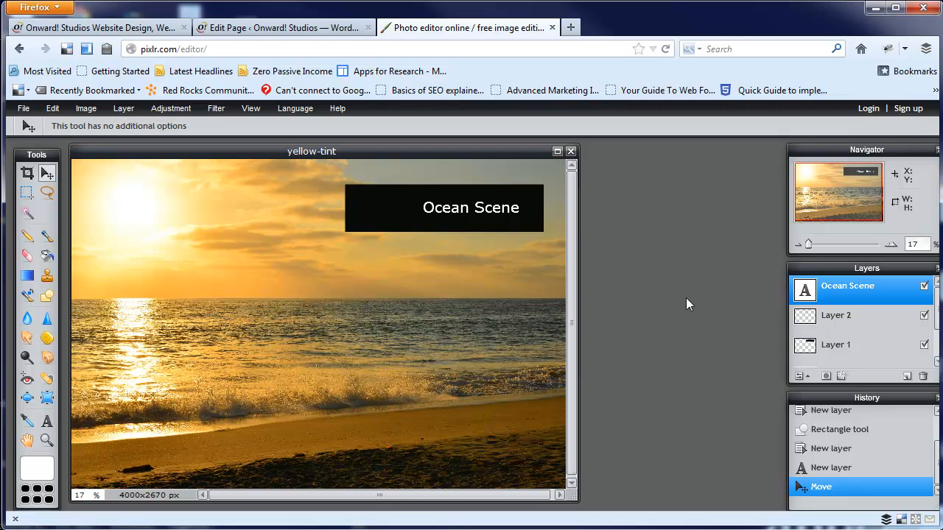
{"action": "mouse_move", "coordinate": [625, 317]}
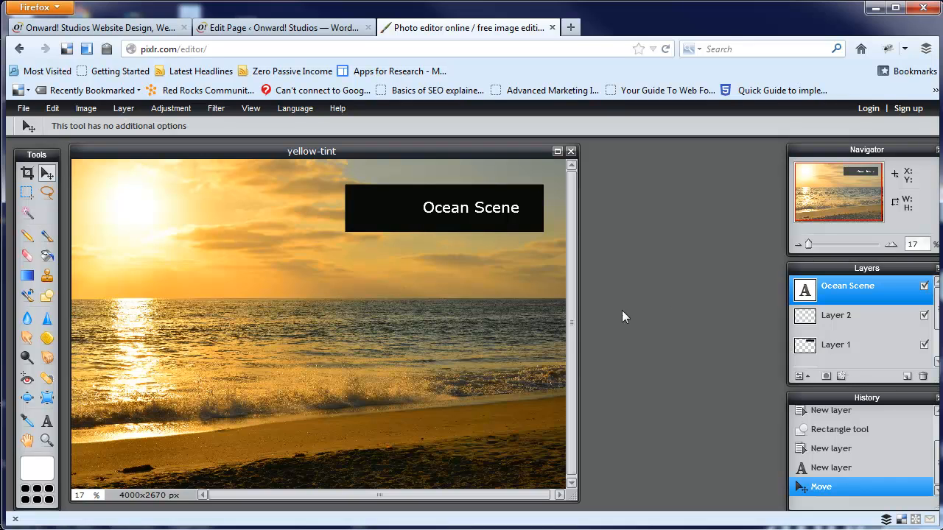
{"action": "mouse_move", "coordinate": [24, 109]}
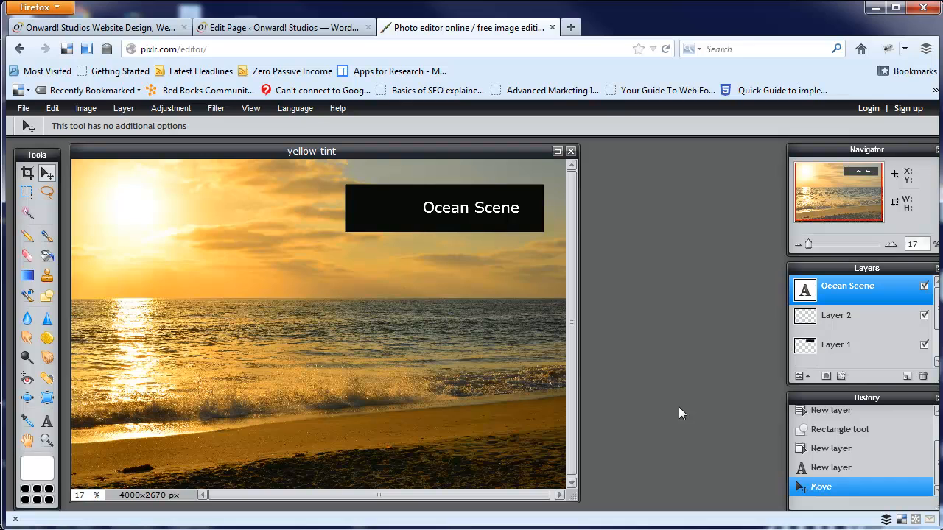
{"action": "mouse_move", "coordinate": [697, 430]}
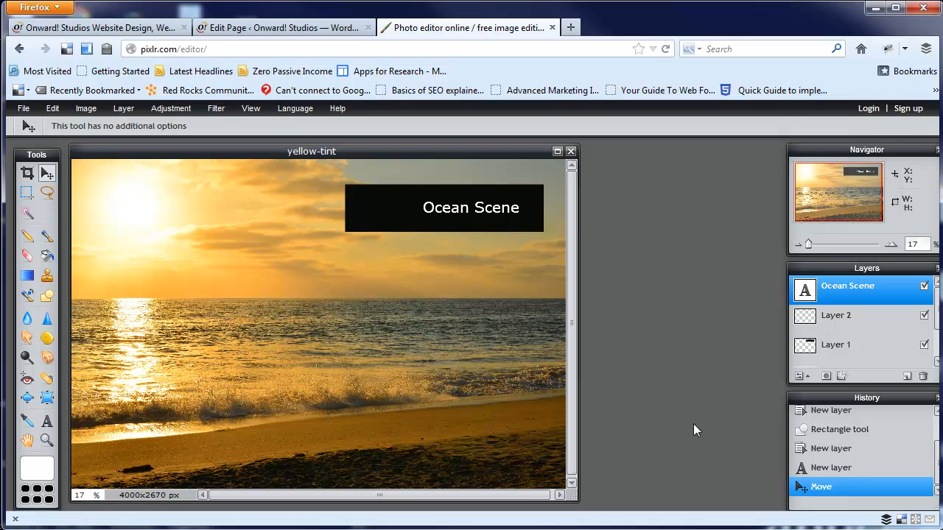